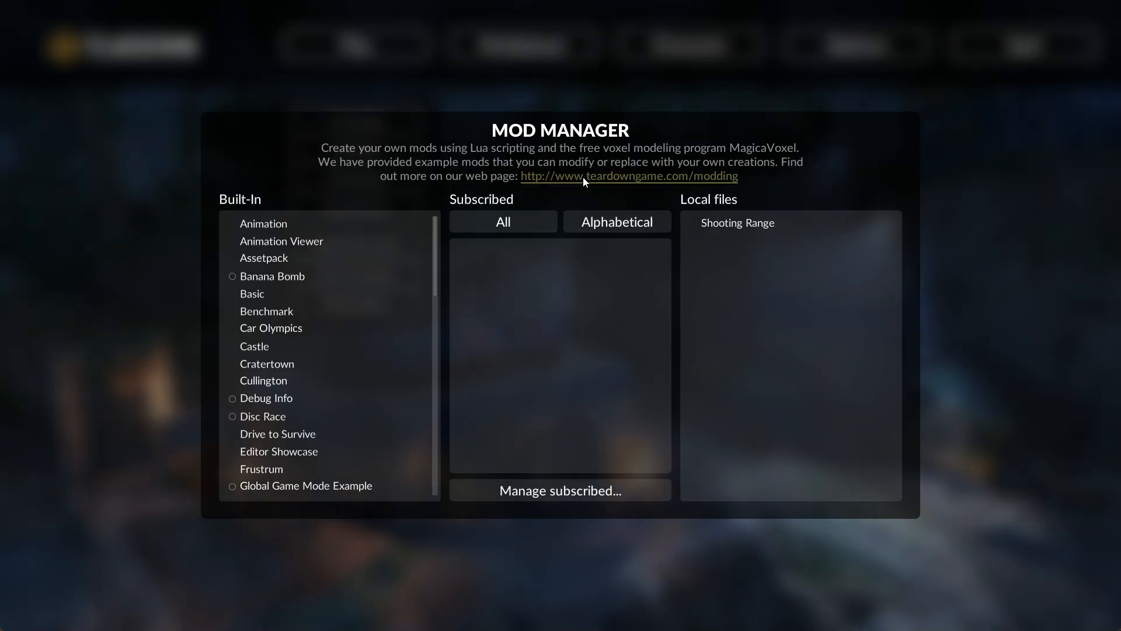
Open the Teardown modding documentation page in Chrome from the Mod Manager link
{"action": "left_click", "coordinate": [629, 177]}
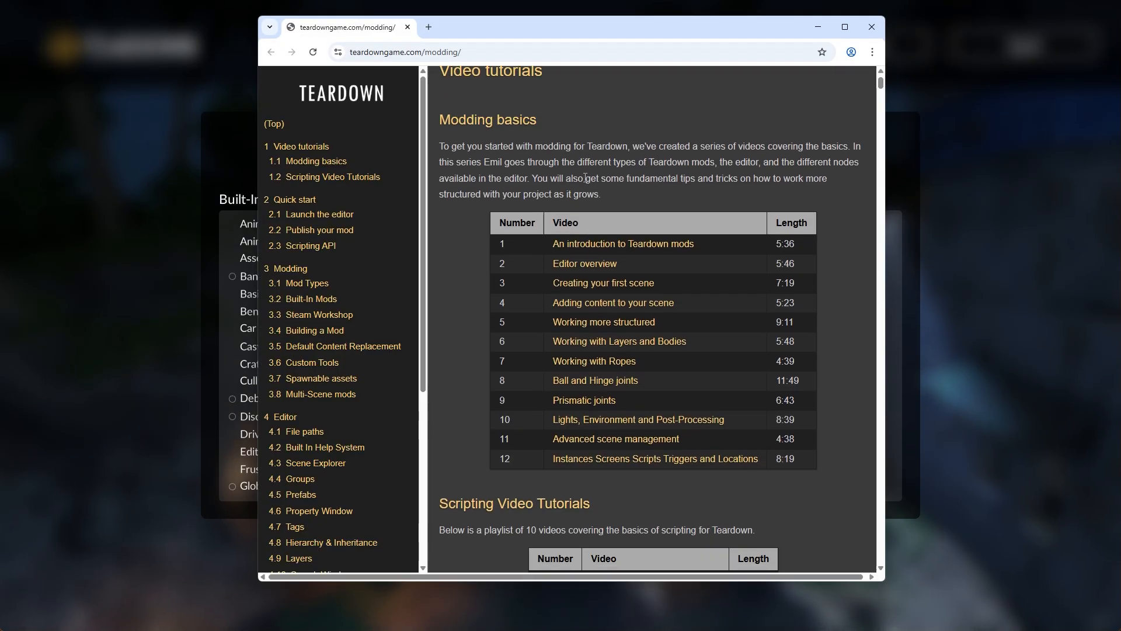
{"action": "left_click", "coordinate": [622, 245]}
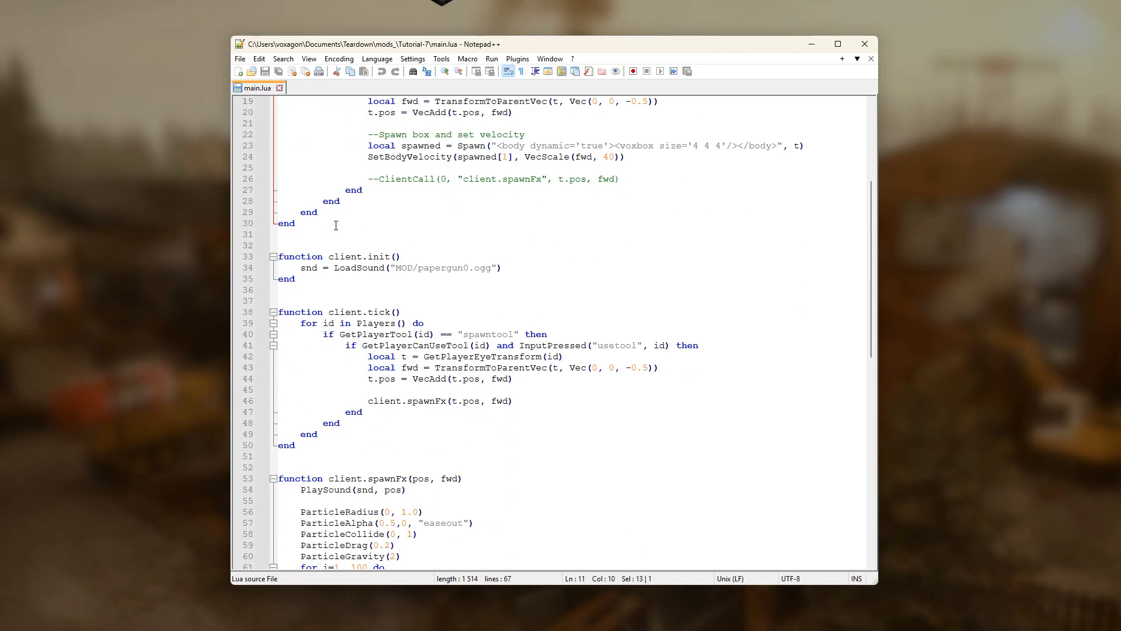
Highlight the player id usage in the Tutorial-7 example loop, then select the Shooting Range mod
{"action": "double_click", "coordinate": [355, 255]}
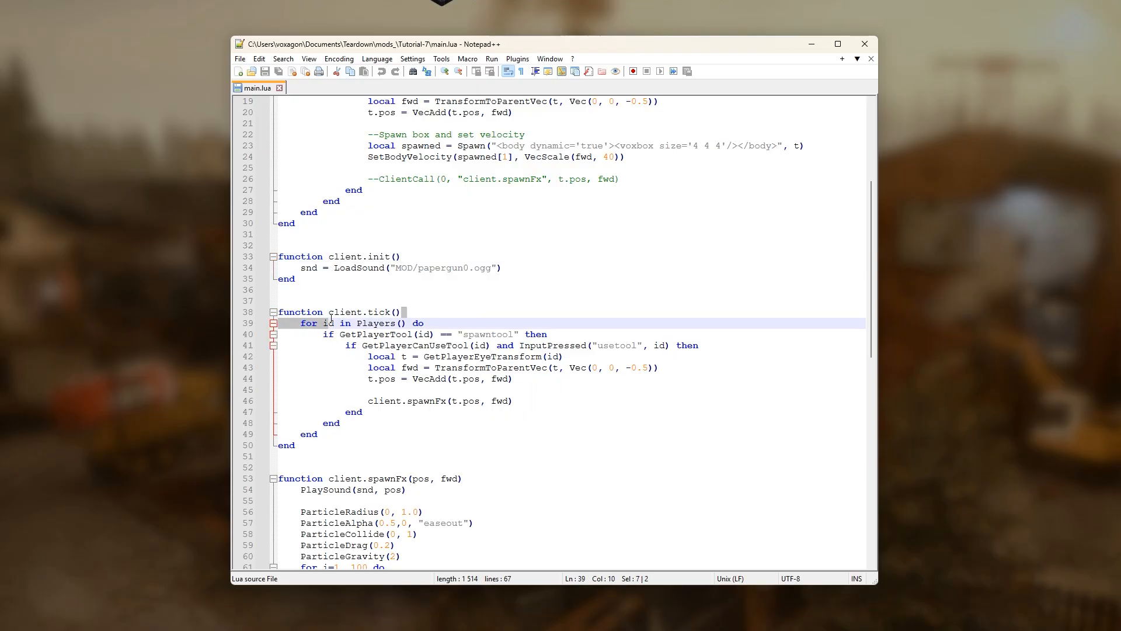
{"action": "double_click", "coordinate": [363, 311]}
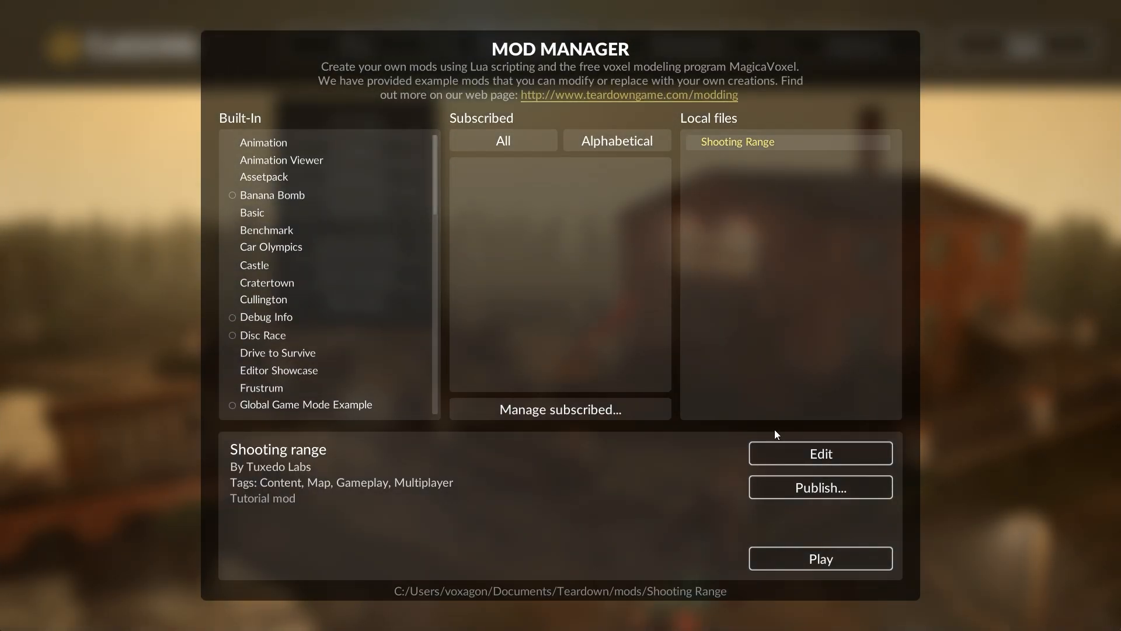
Open the Shooting Range mod in the editor and bring up its shootingrange.lua script
{"action": "left_click", "coordinate": [820, 453]}
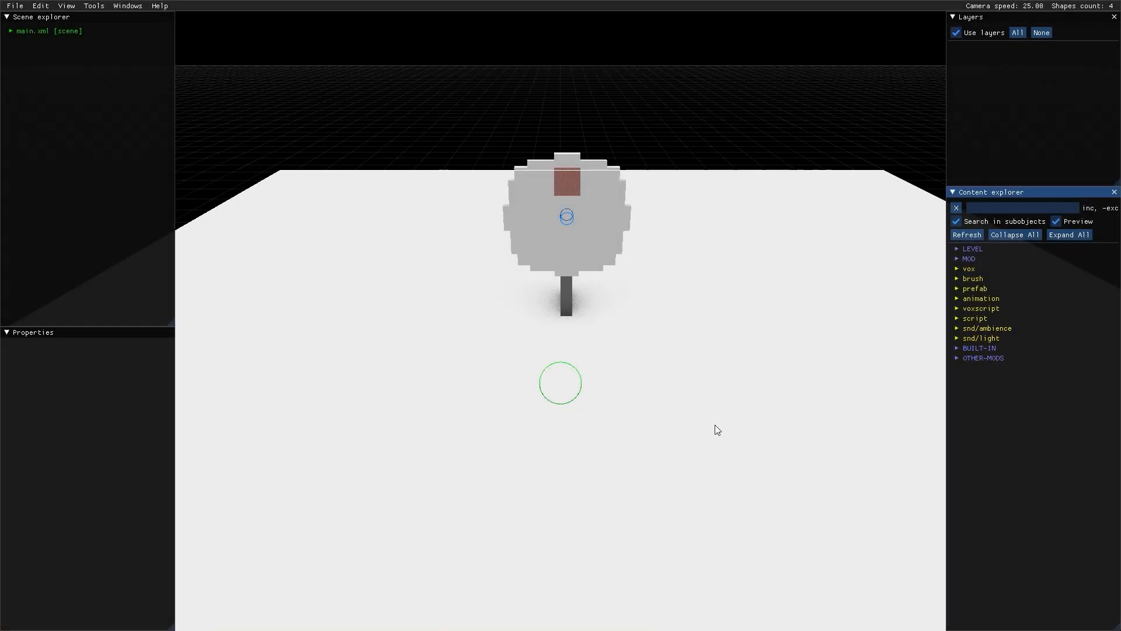
{"action": "key", "text": "F5"}
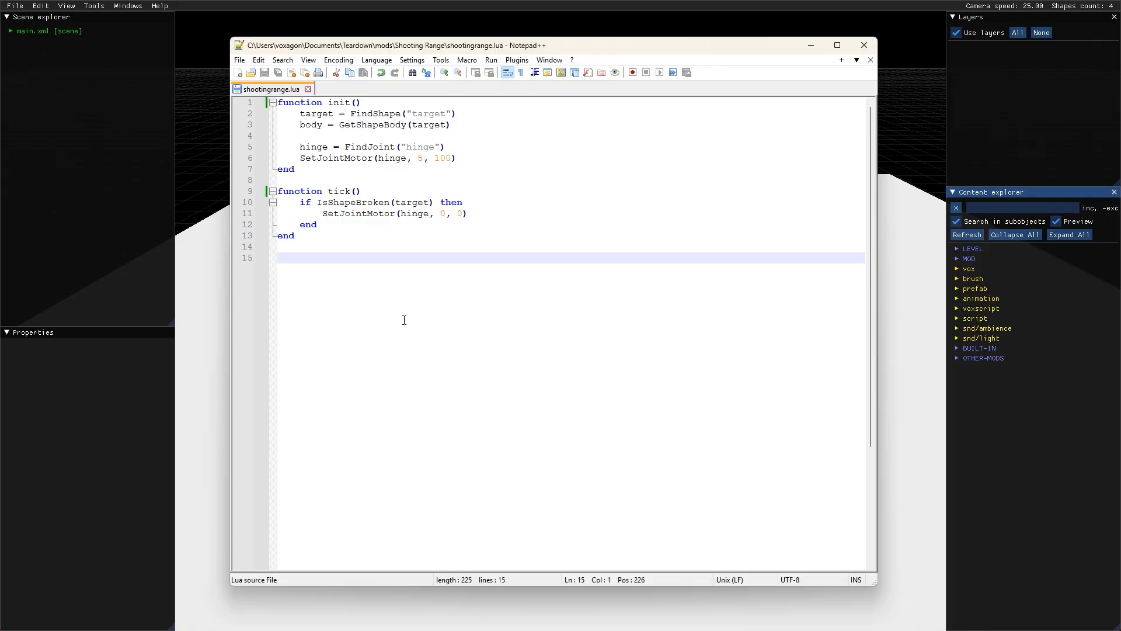
{"action": "mouse_move", "coordinate": [320, 112]}
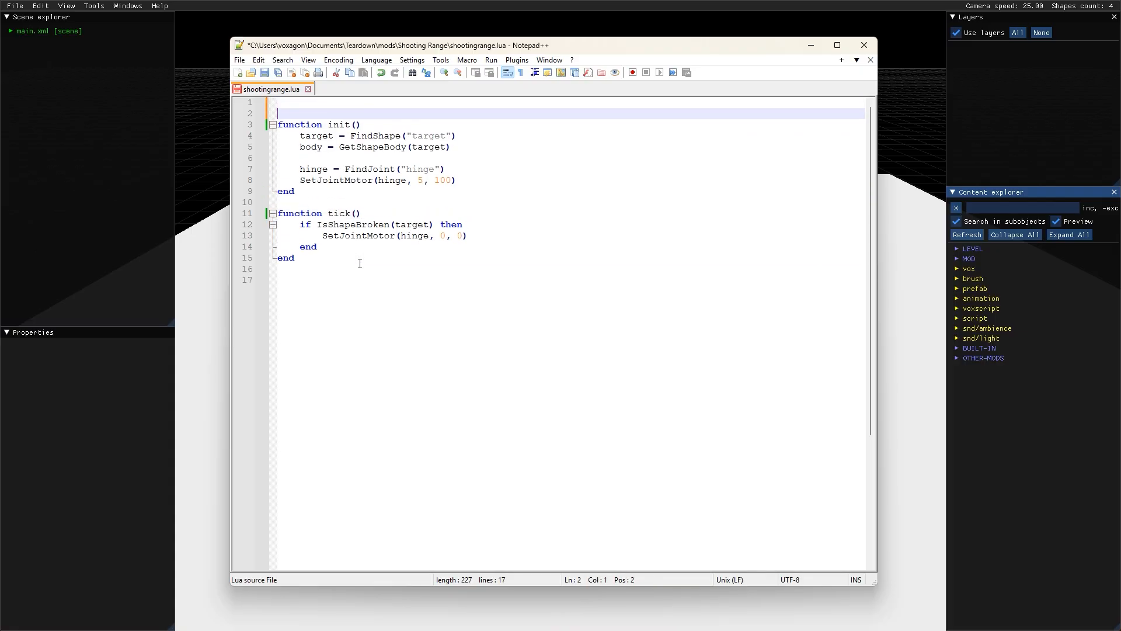
Add #version 2 at the top and rename init/tick to server.init and server.tick
{"action": "type", "text": "#version 2"}
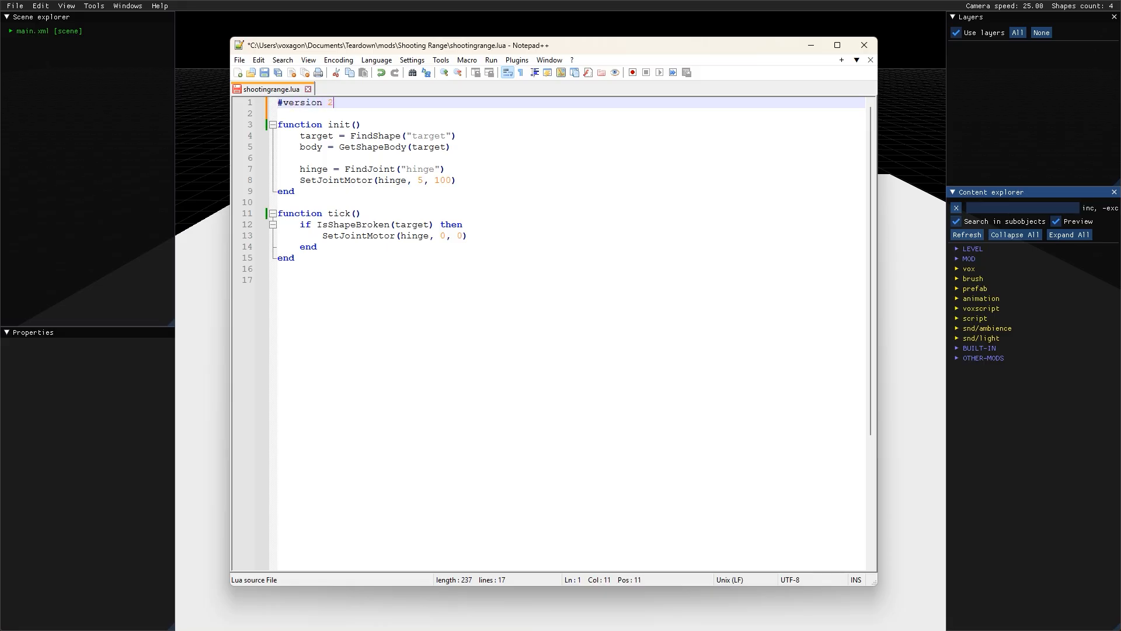
{"action": "left_click", "coordinate": [344, 124]}
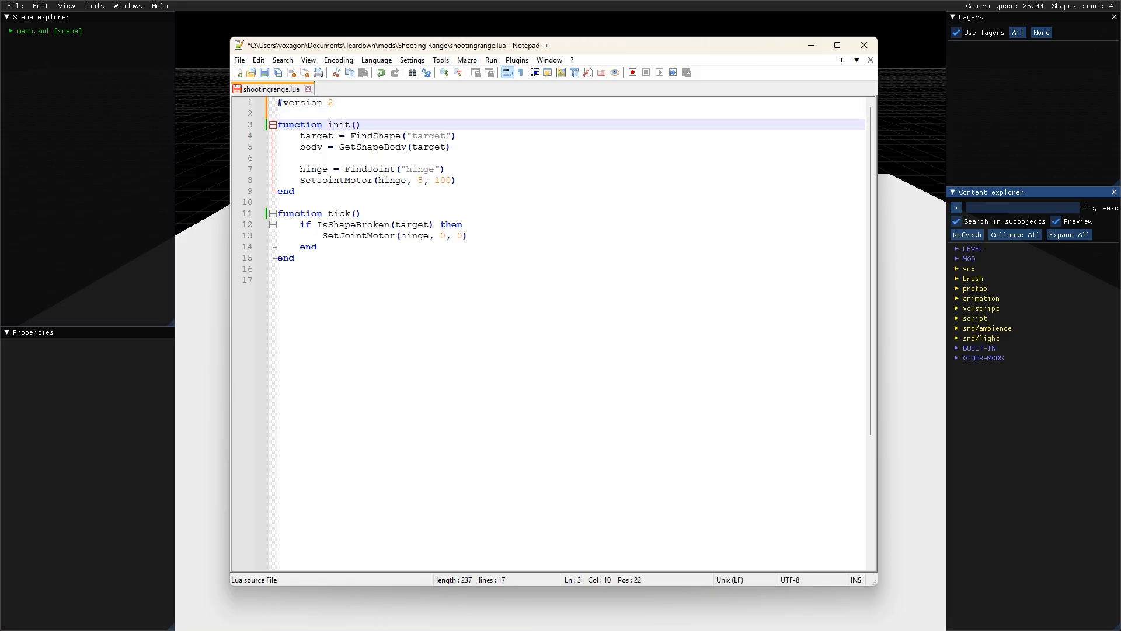
{"action": "type", "text": "server."}
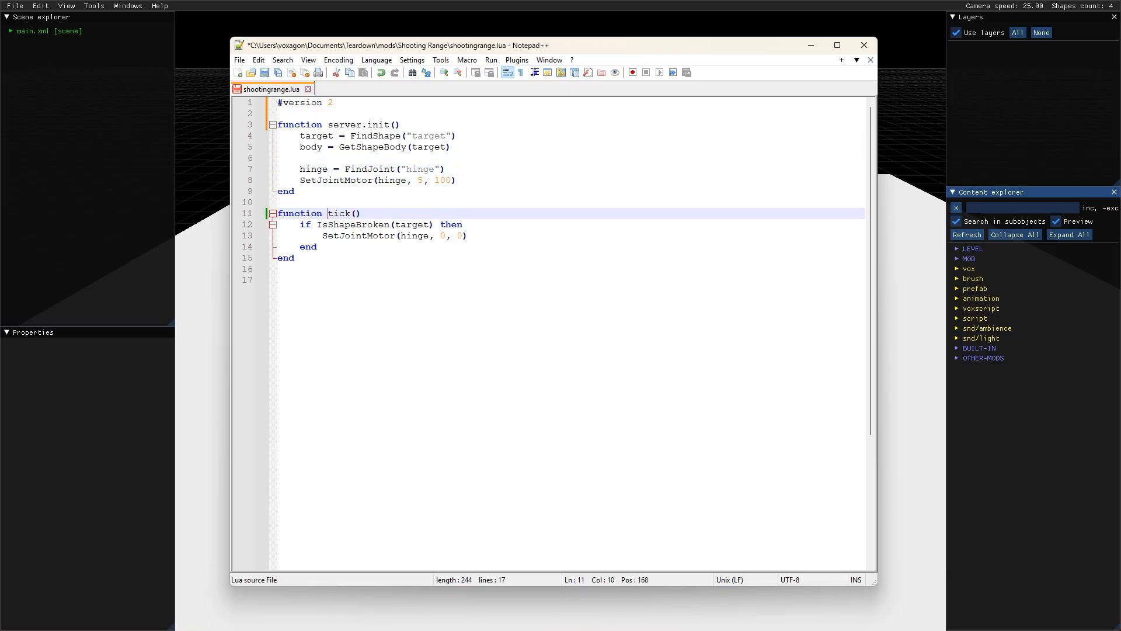
{"action": "type", "text": "server."}
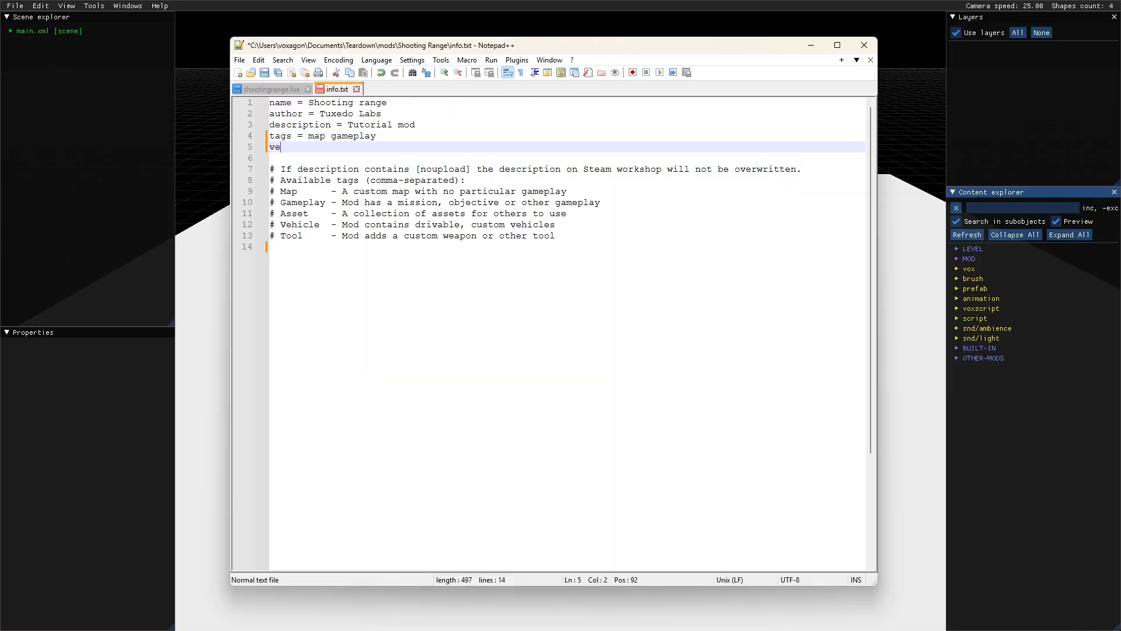
Declare version = 2 in info.txt, save, and return from the test play to the editor
{"action": "type", "text": "rsion = 2"}
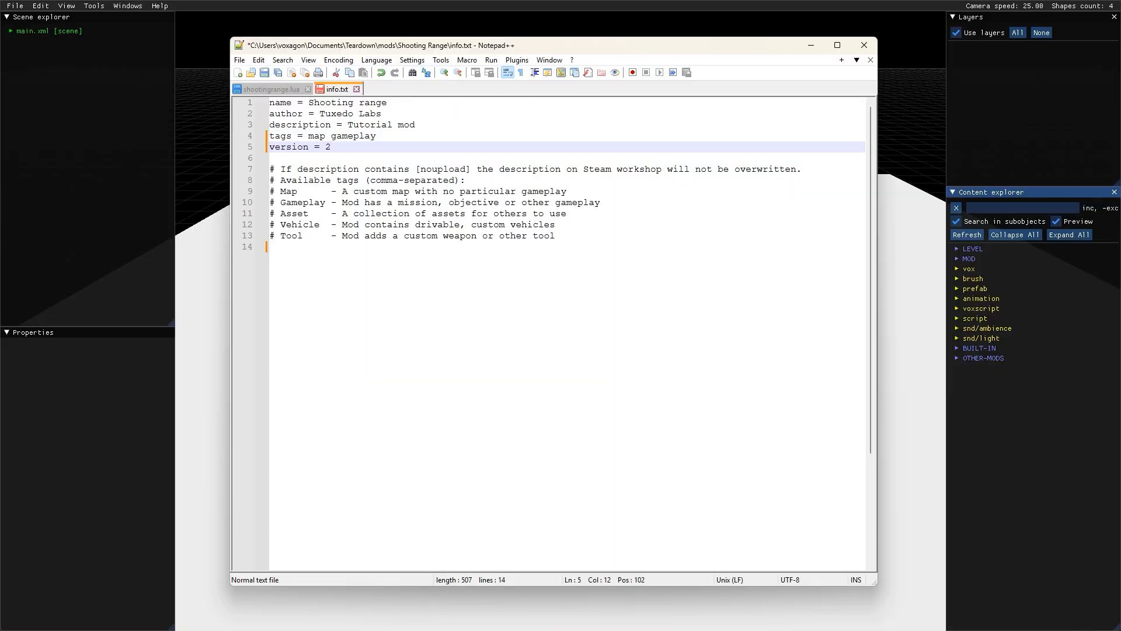
{"action": "key", "text": "ctrl+s"}
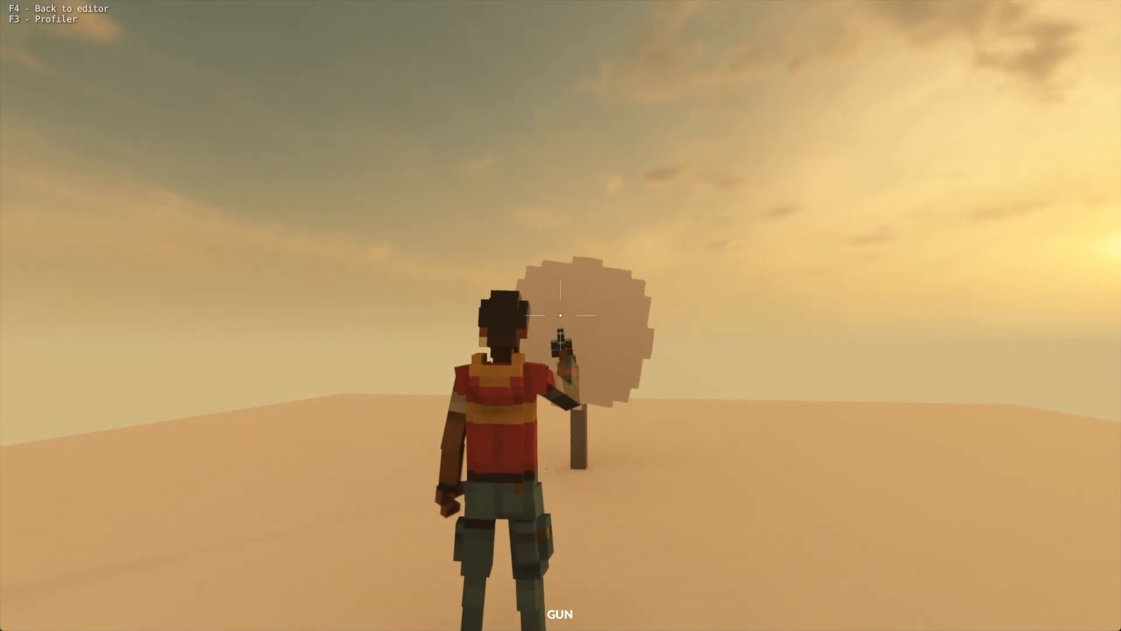
{"action": "key", "text": "f4"}
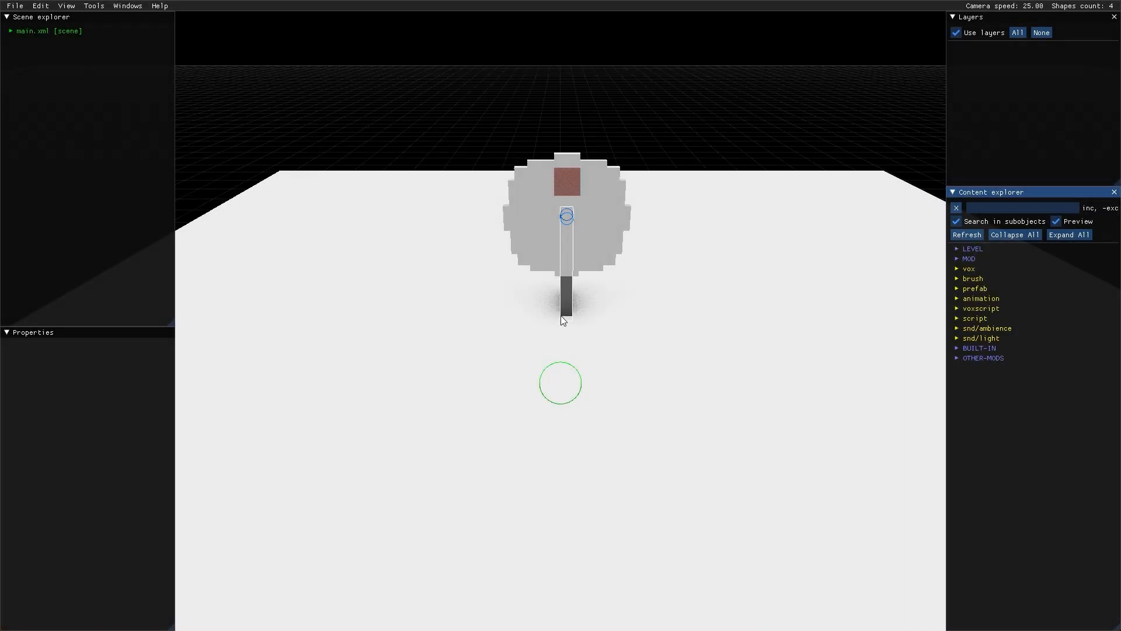
{"action": "left_click", "coordinate": [14, 6]}
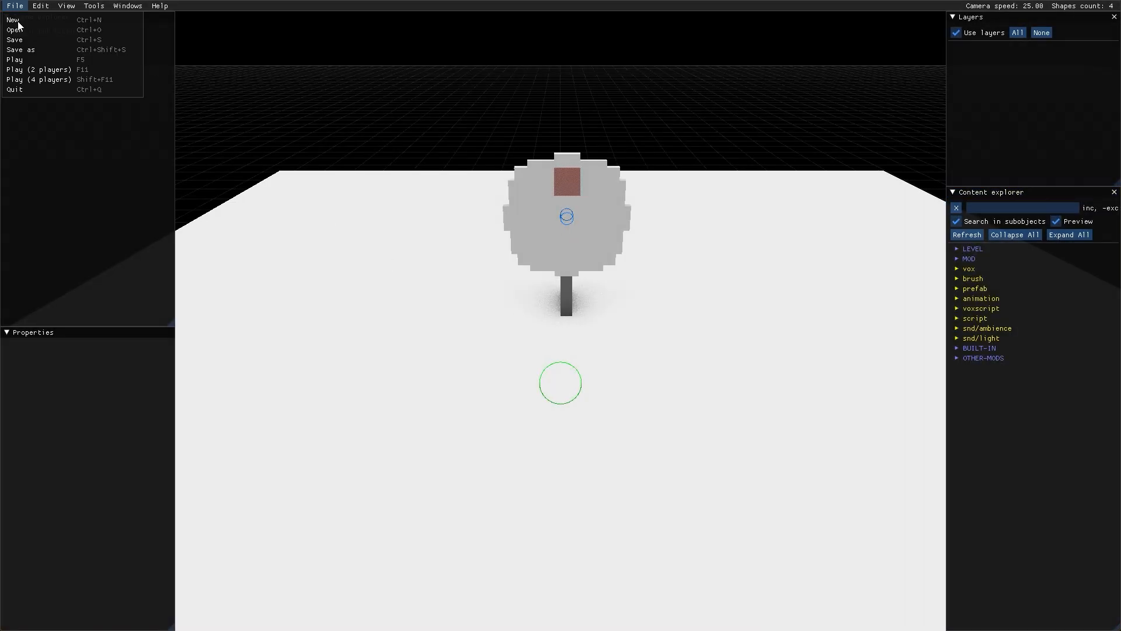
Run the Shooting Range level as a two-player host and client test session
{"action": "left_click", "coordinate": [39, 69]}
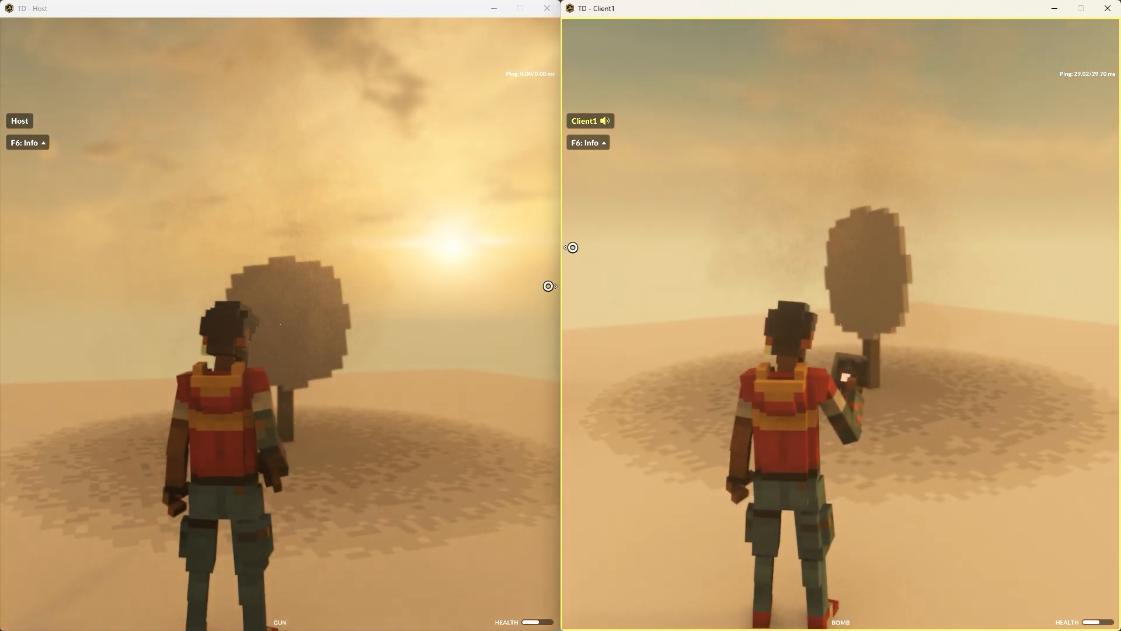
End the two-player session and quit the editor back to the Teardown main menu
{"action": "key", "text": "Escape"}
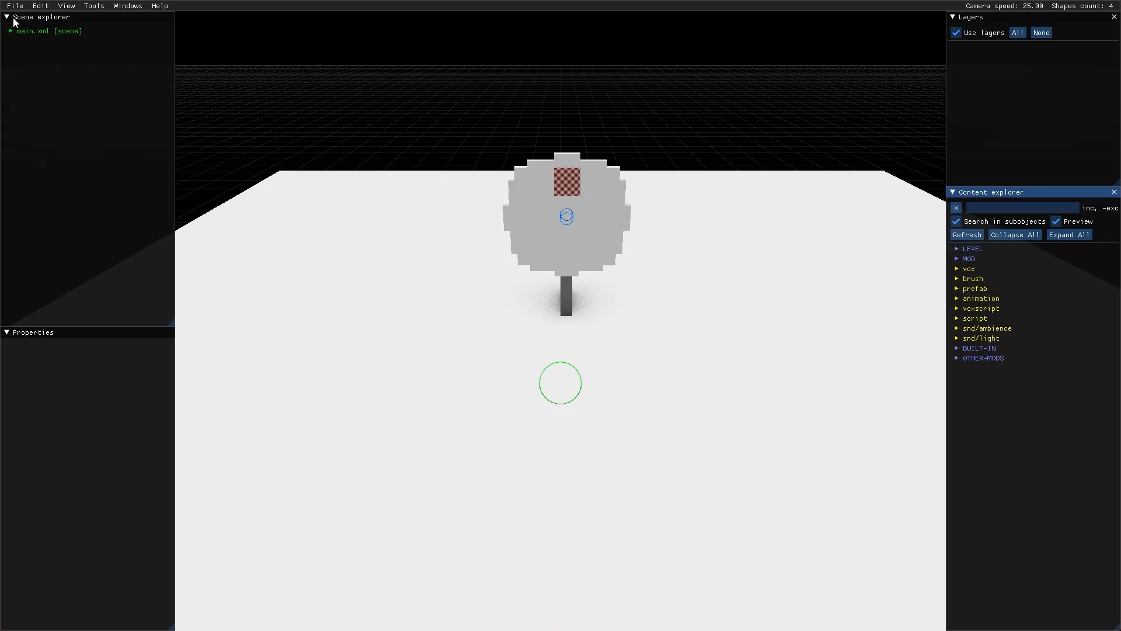
{"action": "left_click", "coordinate": [14, 5]}
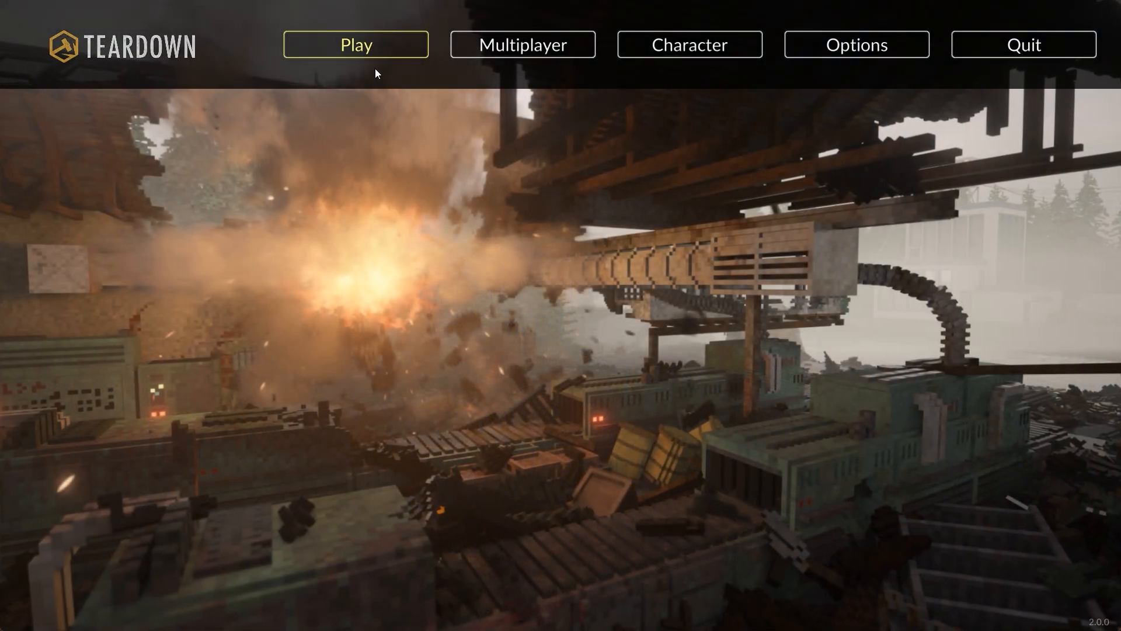
{"action": "mouse_move", "coordinate": [386, 182]}
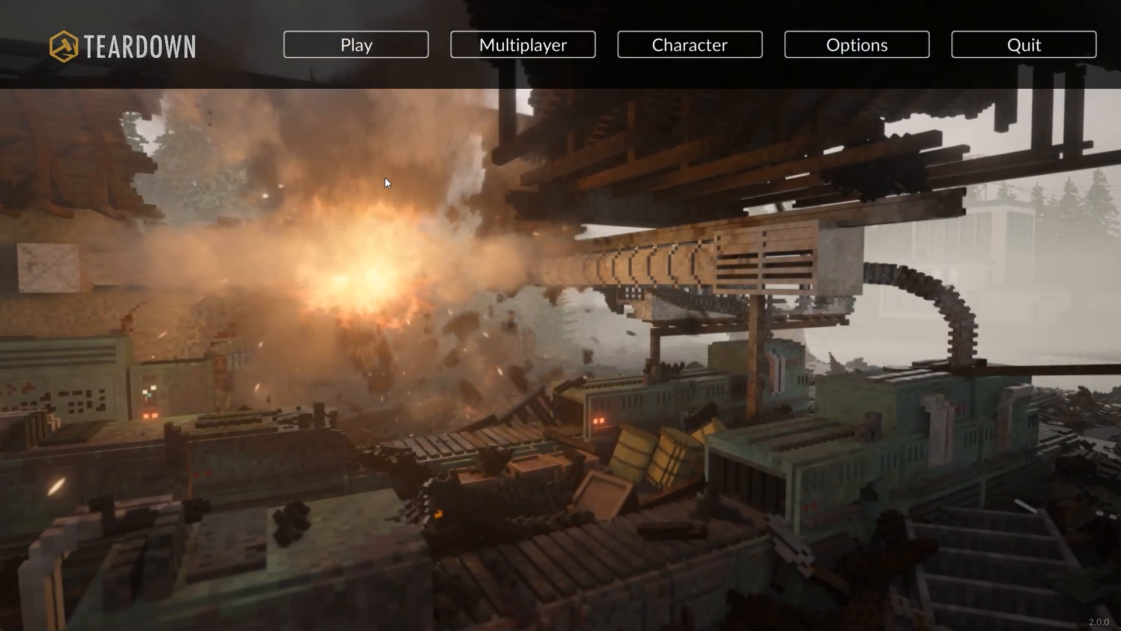